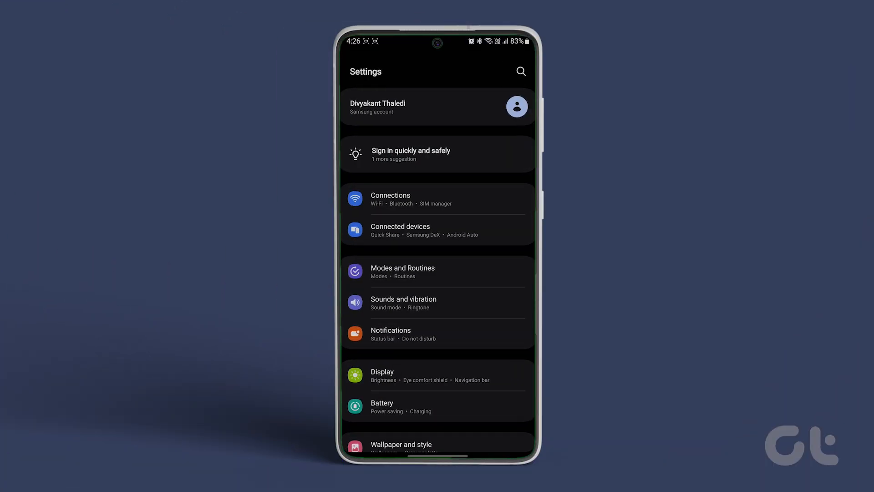
# Go to the Edge panels settings page from Display settings
pyautogui.click(382, 375)
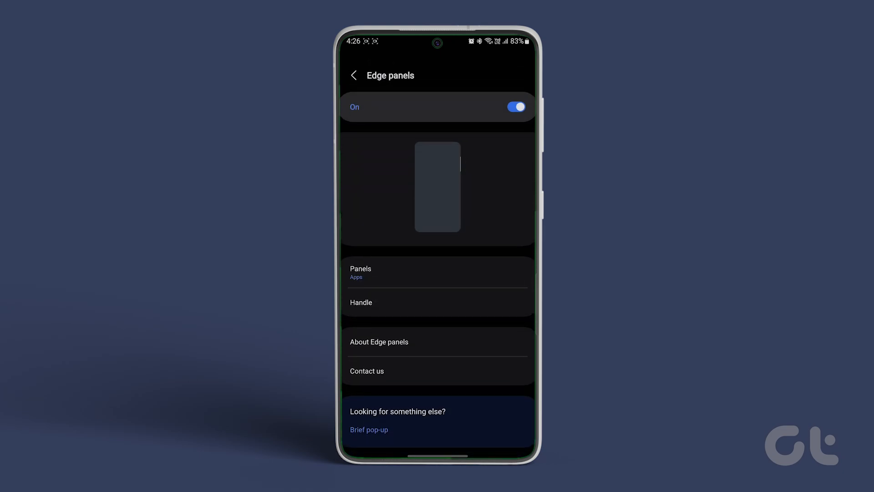
# Enter the Panels collection and reveal the three-dot menu's extra options
pyautogui.click(361, 273)
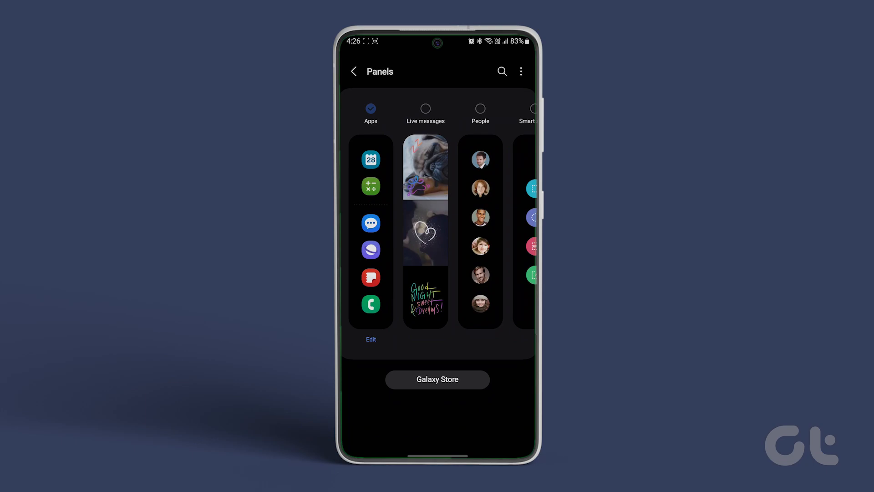
pyautogui.click(520, 71)
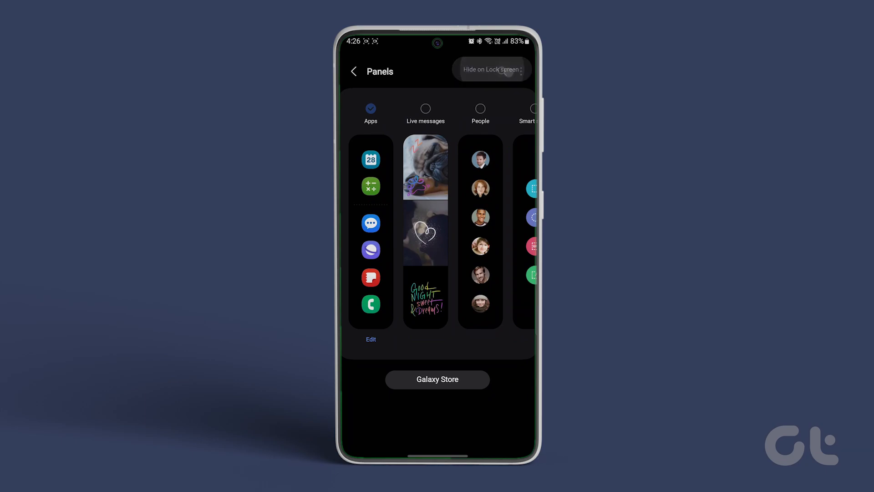
# Choose Hide on Lock screen to reach the Apps panel's hide-content toggle
pyautogui.click(491, 69)
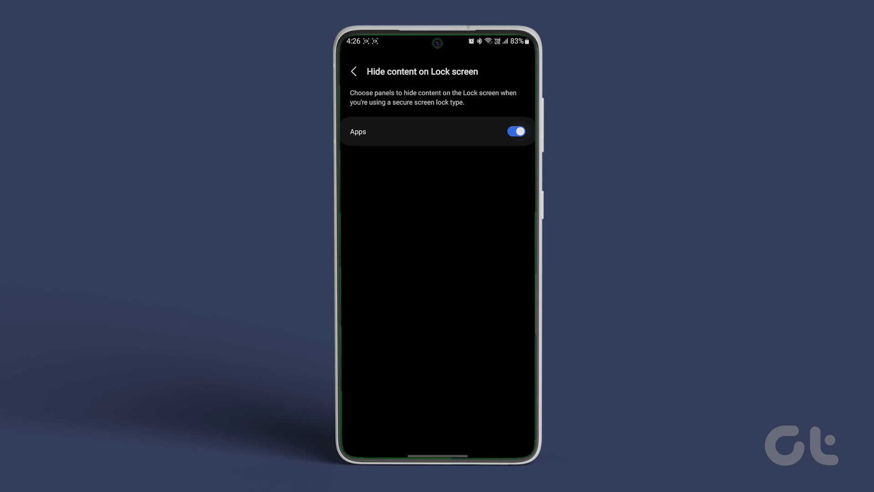